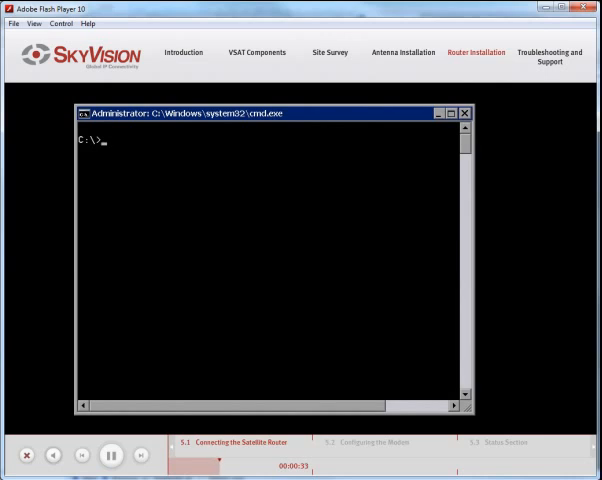
# Run ipconfig and show the Local Area Connection's default gateway 83.229.109.1
pyautogui.write('ipconfig')
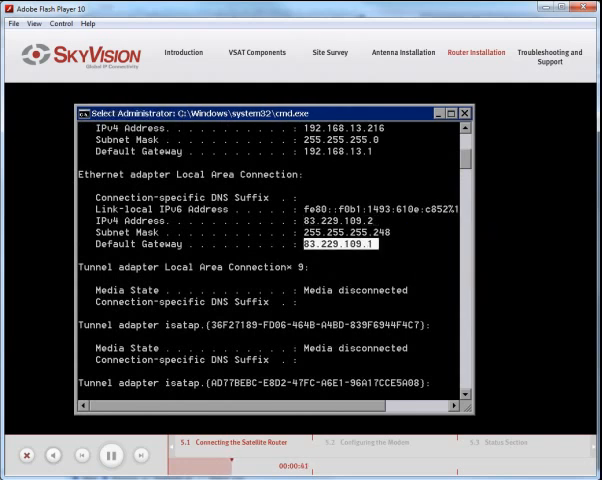
pyautogui.scroll(-3)
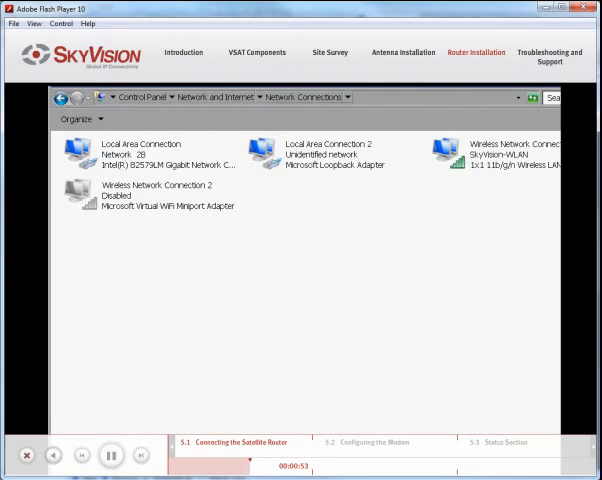
pyautogui.moveTo(137, 160)
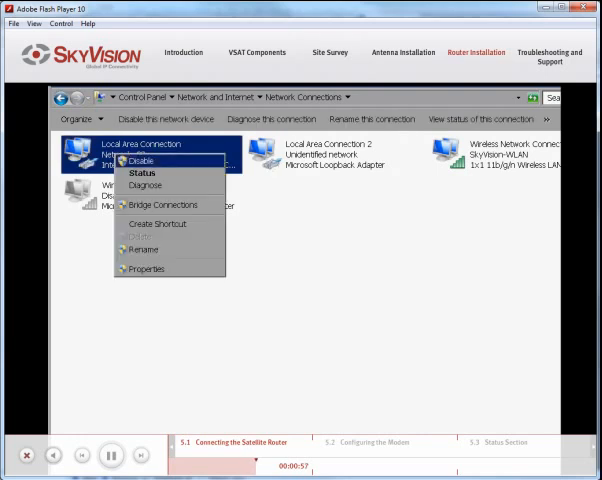
pyautogui.moveTo(146, 268)
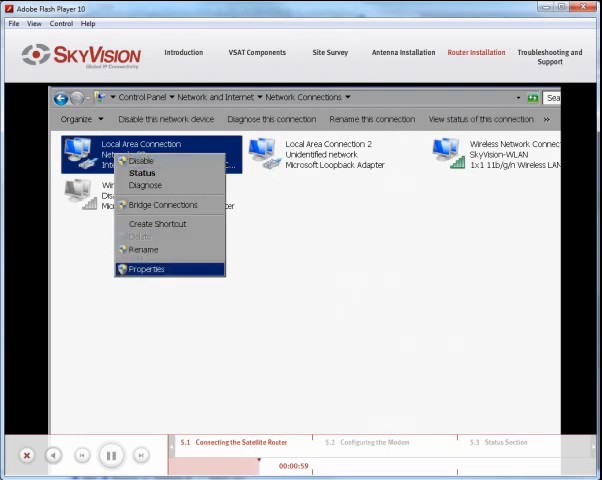
# Reach the Local Area Connection's TCP/IPv4 properties via the connection's Properties dialog
pyautogui.click(146, 269)
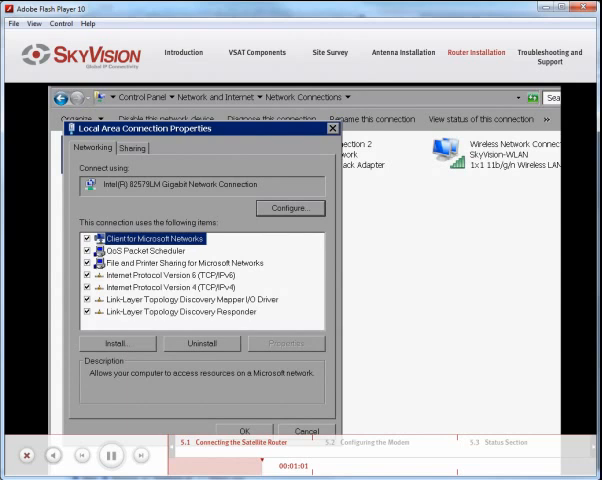
pyautogui.click(181, 287)
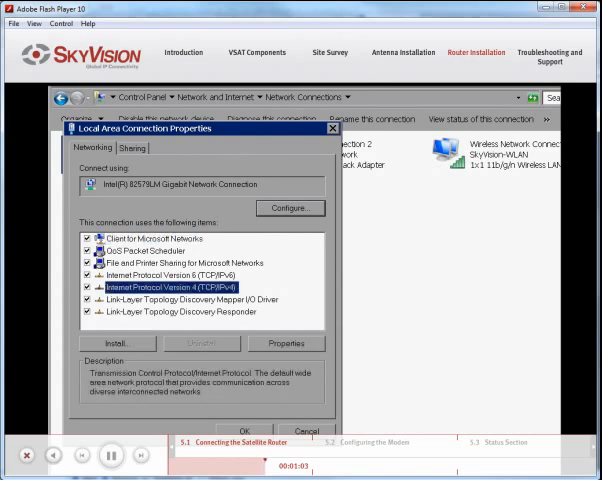
pyautogui.click(287, 343)
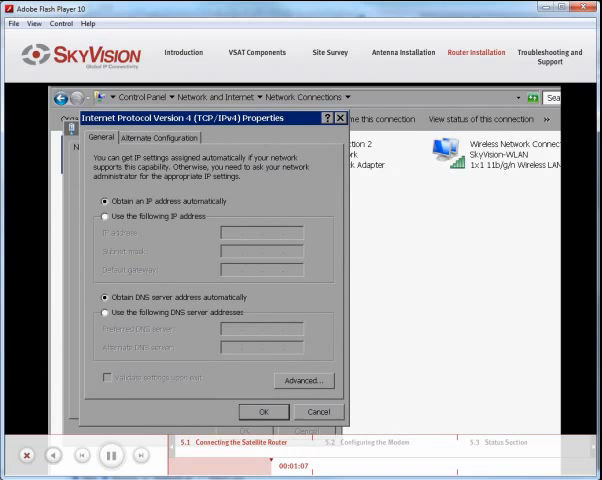
# Assign static IP 83.229.109.2 with gateway 83.229.109.1 and confirm the IPv4 settings
pyautogui.click(104, 217)
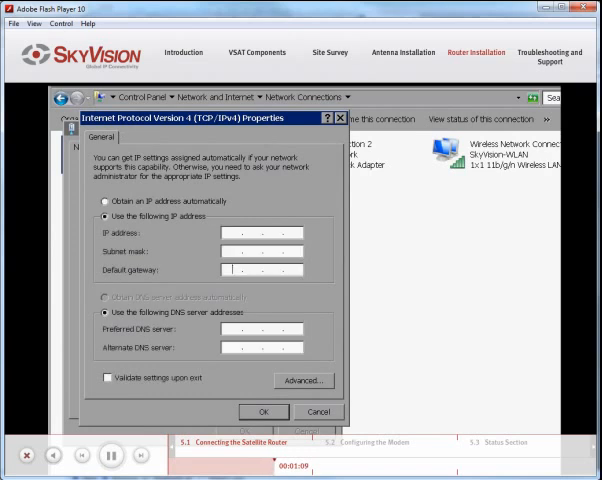
pyautogui.write('83')
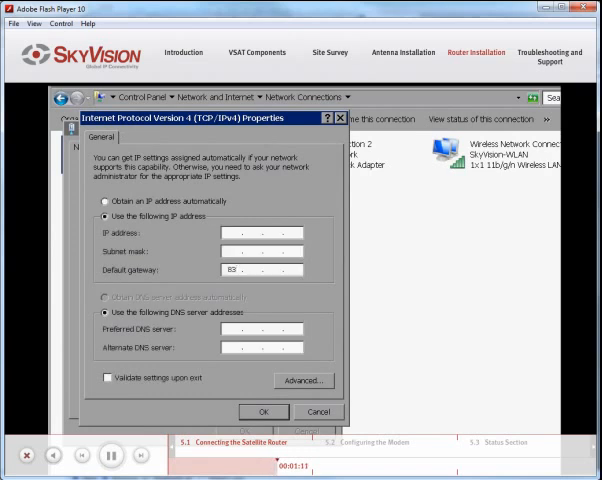
pyautogui.write('229')
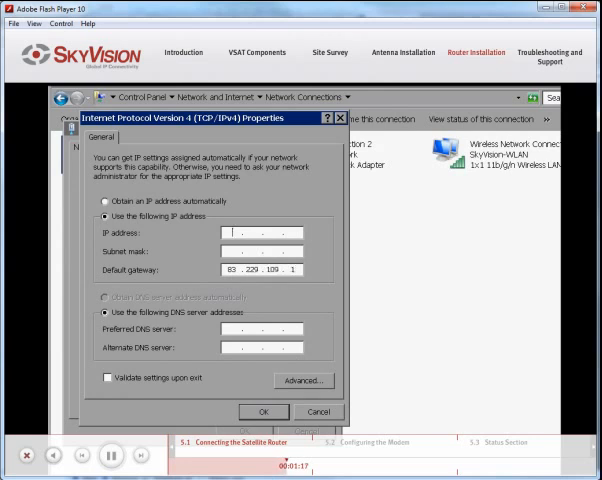
pyautogui.write('83 . . .')
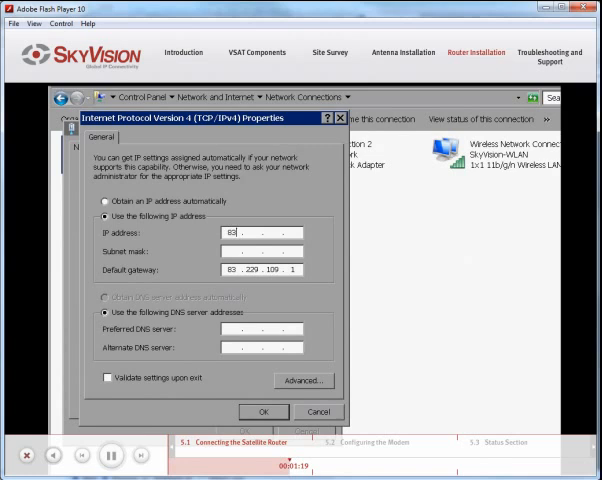
pyautogui.write('229')
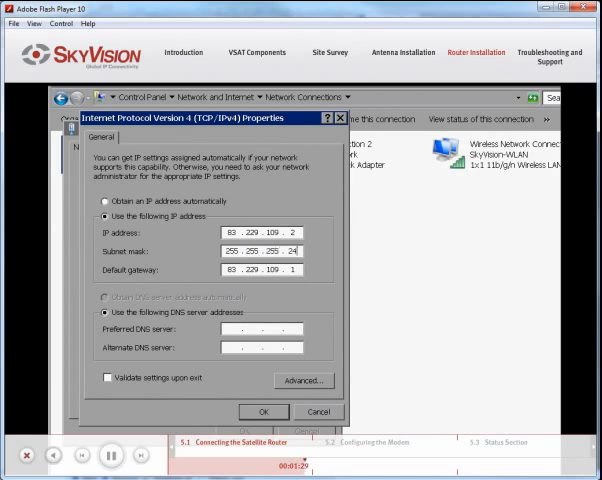
pyautogui.click(263, 411)
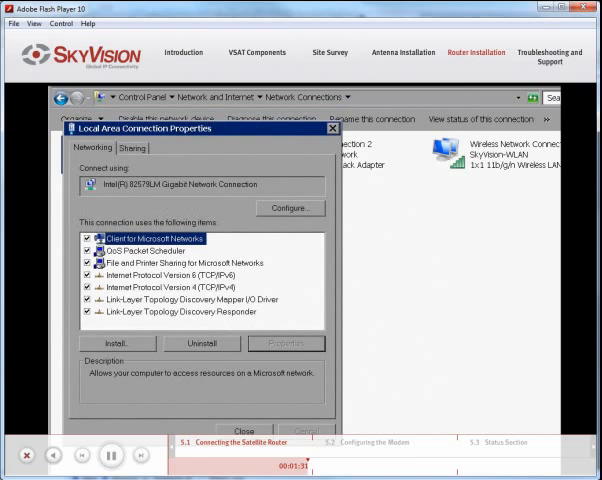
# Close the connection properties and log in to 83.229.109.1 as admin
pyautogui.click(243, 430)
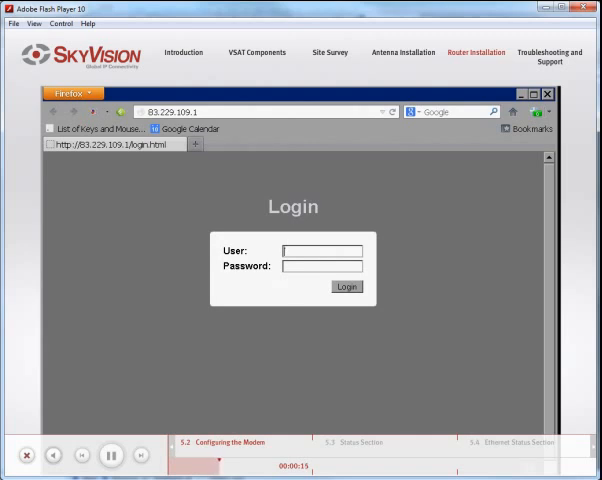
pyautogui.write('admin')
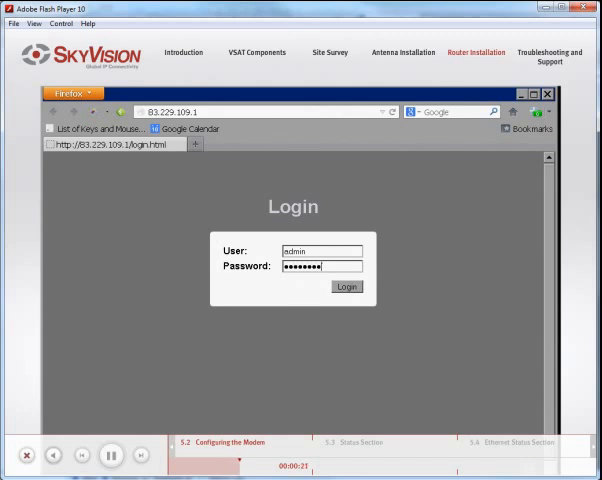
pyautogui.click(346, 286)
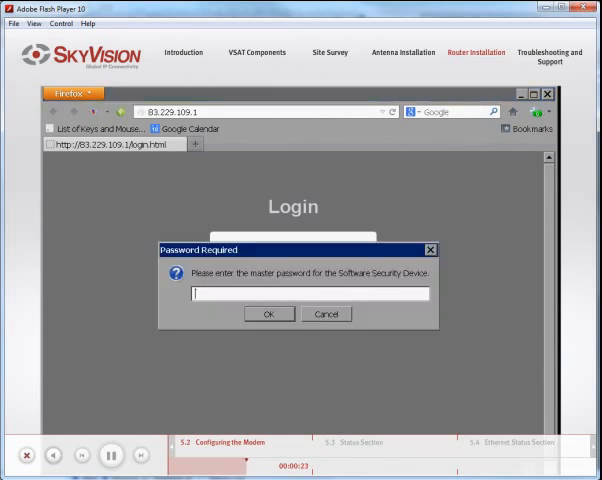
# Dismiss the master password prompt and review the dashboard down to Equipment Details
pyautogui.click(268, 313)
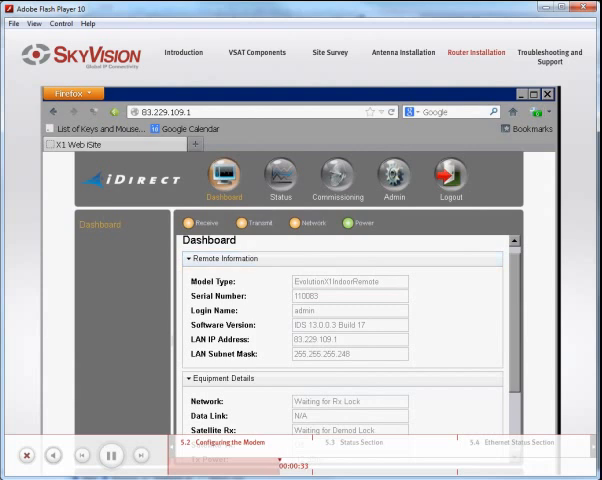
pyautogui.scroll(-3)
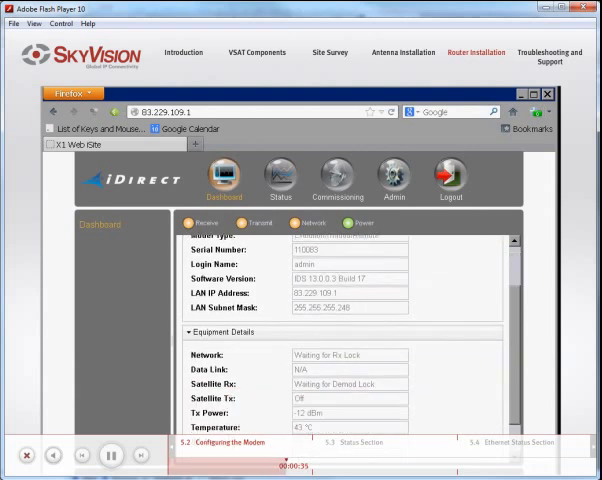
pyautogui.scroll(-3)
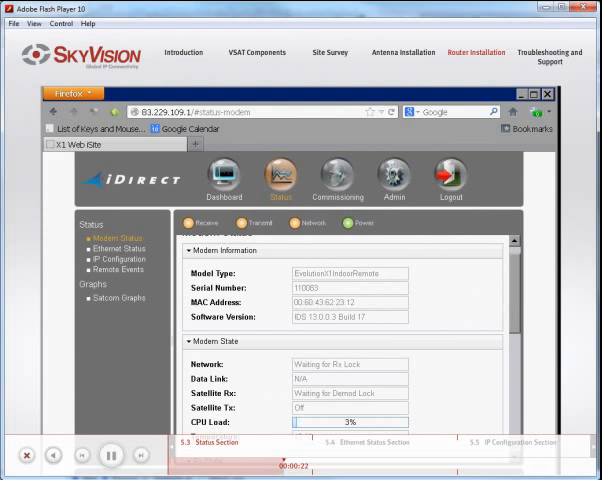
# Review the Modem Status page's model, serial number, software version and modem state
pyautogui.scroll(-3)
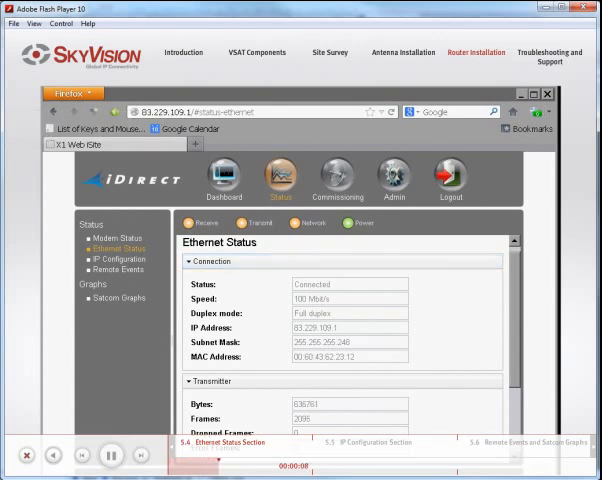
# Review the Ethernet Status connection details and transmitter byte and frame counts
pyautogui.scroll(-3)
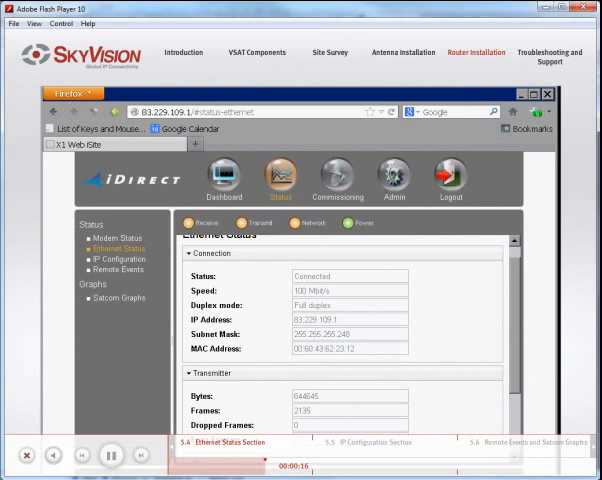
pyautogui.scroll(-3)
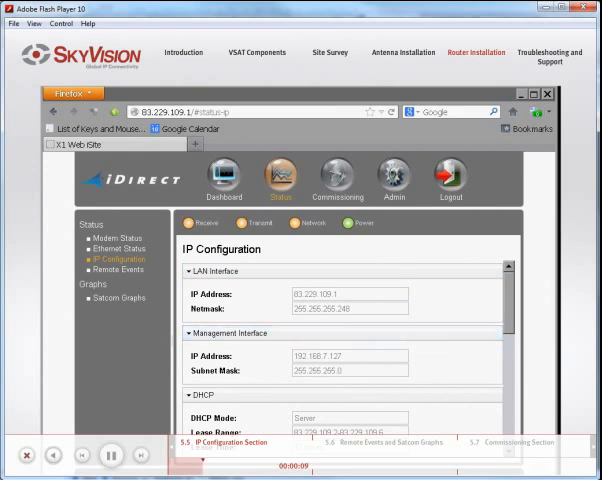
# Review the IP Configuration's LAN and management interfaces, DHCP lease settings and DNS servers
pyautogui.scroll(-3)
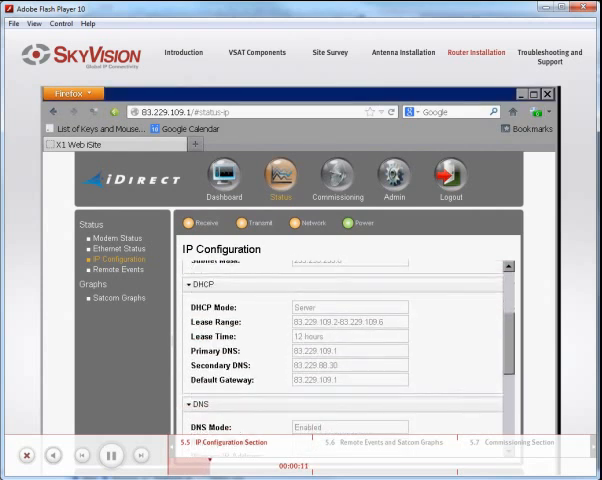
pyautogui.scroll(-3)
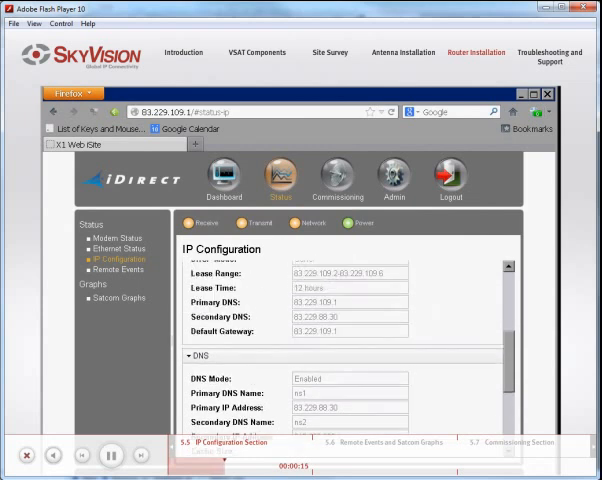
pyautogui.scroll(3)
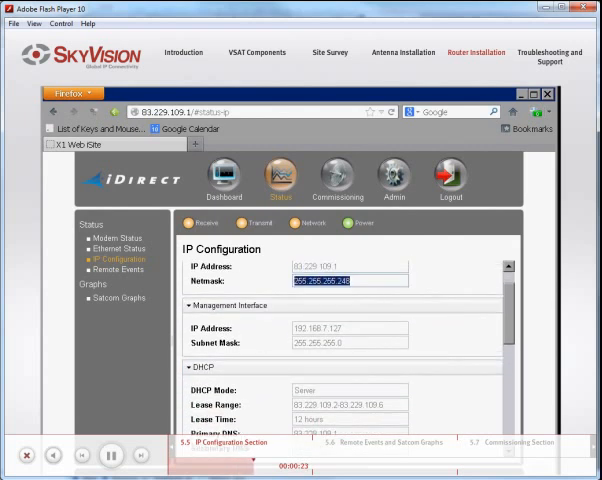
pyautogui.scroll(-3)
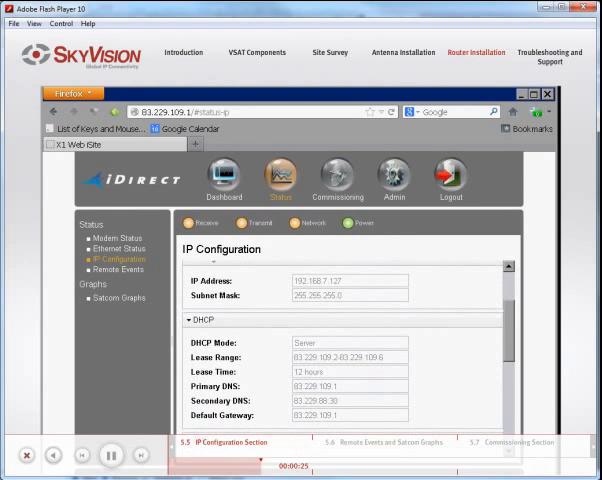
pyautogui.scroll(-3)
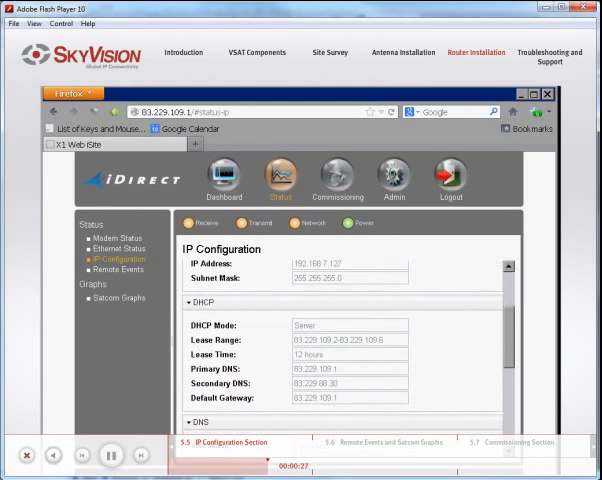
pyautogui.scroll(-3)
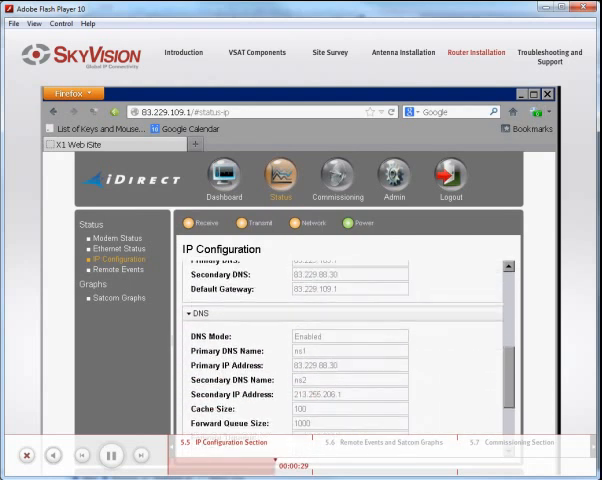
pyautogui.scroll(-3)
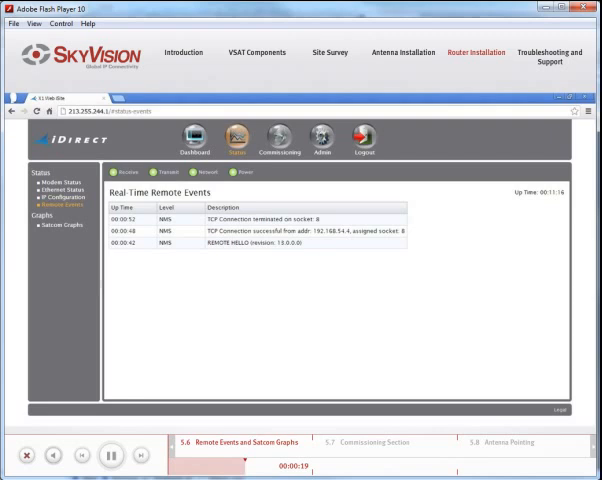
# Show the Real-Time Remote Events log from the Status sidebar
pyautogui.click(61, 225)
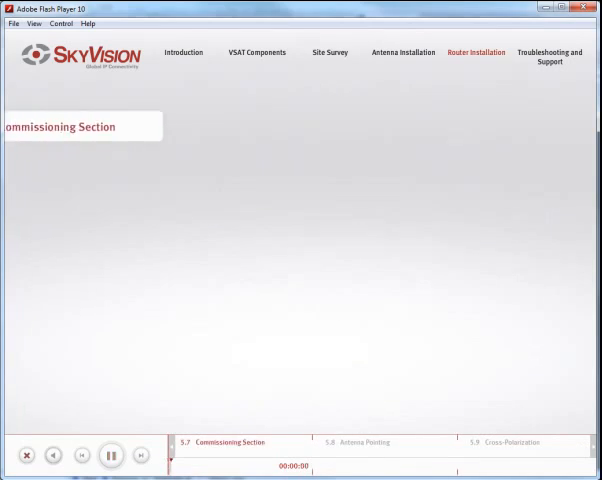
# Bring up the Commissioning Angle Calculator with site latitude, longitude and satellite longitude
pyautogui.click(110, 455)
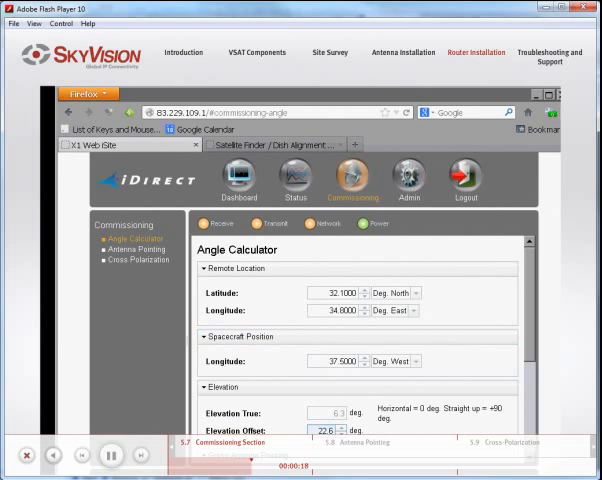
pyautogui.click(270, 145)
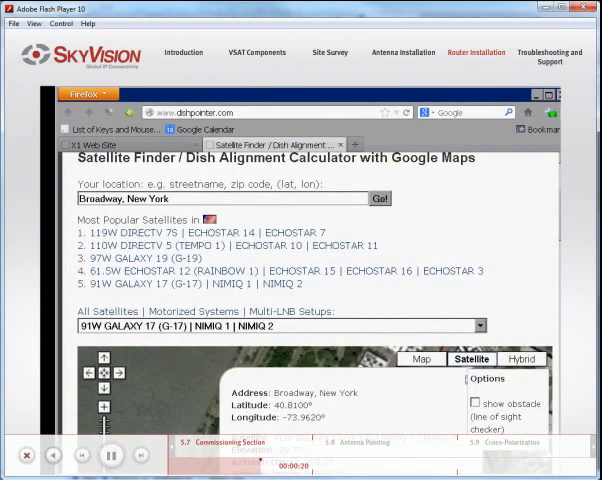
# Scroll down the DishPointer results for Broadway, New York aimed at 91W GALAXY 17
pyautogui.scroll(-3)
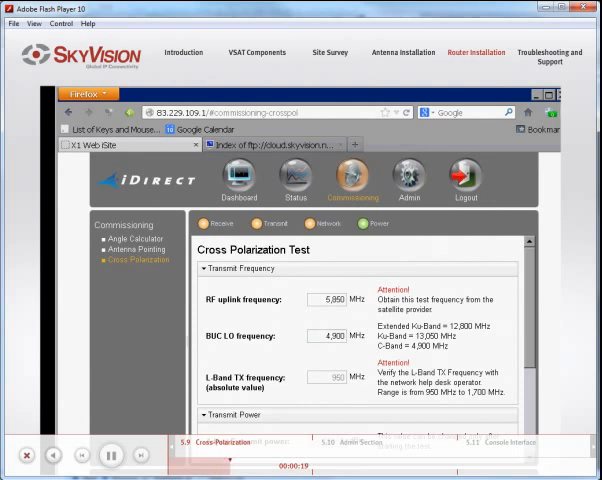
# Scroll the Cross Polarization Transmit Frequency panel to see RF uplink, BUC LO and L-band TX values
pyautogui.scroll(-3)
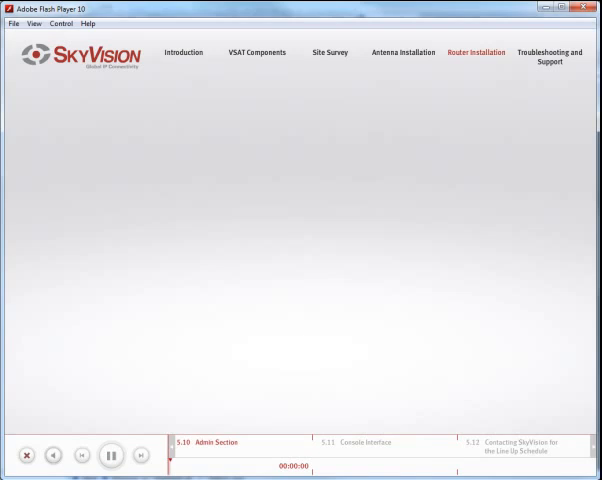
pyautogui.click(110, 455)
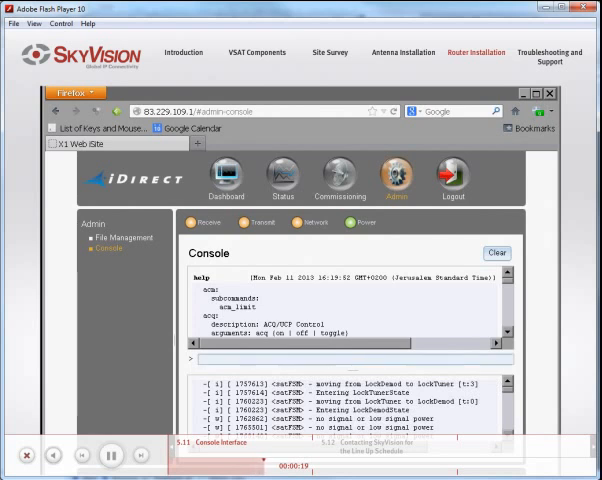
# Enter the help command in the Admin console to request the command listing
pyautogui.write('help')
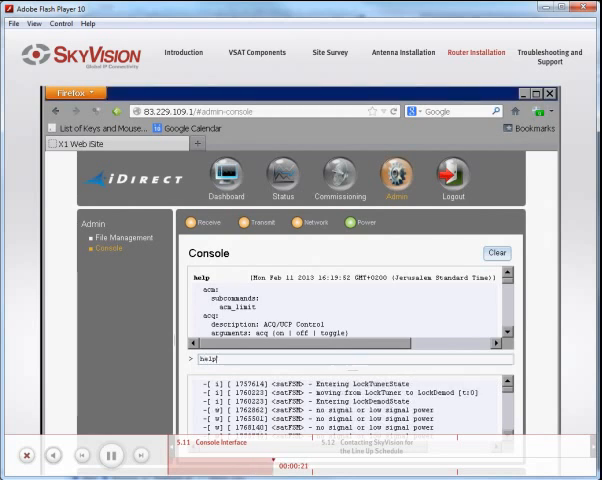